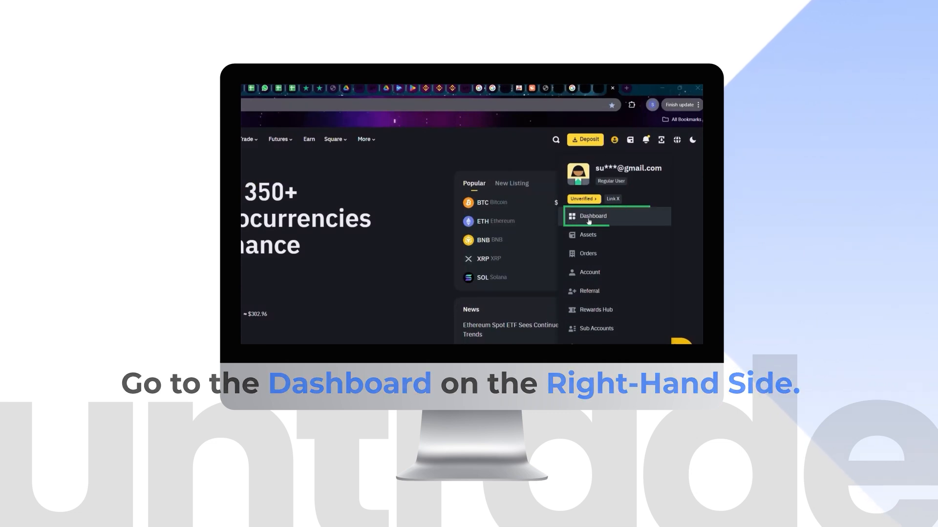
Reach the sub-account API Management page via Dashboard and the Sub Accounts sidebar
{"action": "left_click", "coordinate": [588, 216]}
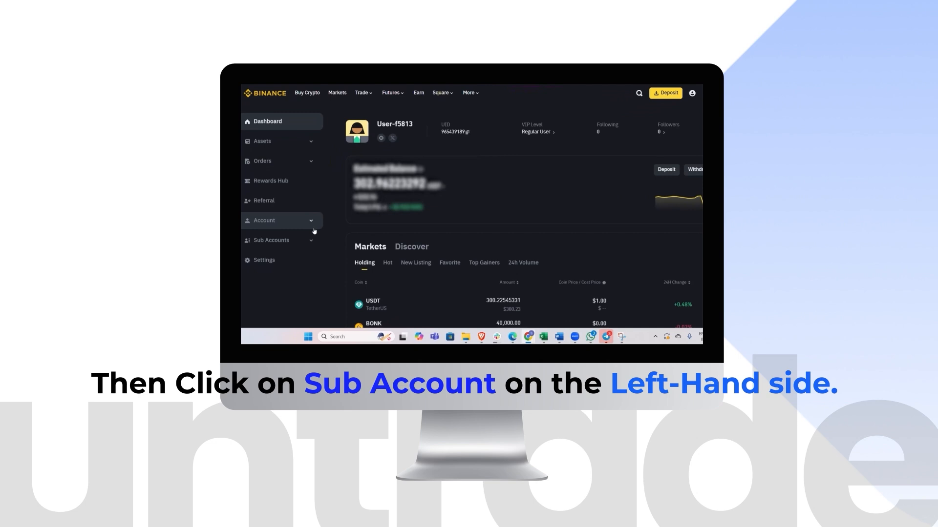
{"action": "left_click", "coordinate": [271, 241]}
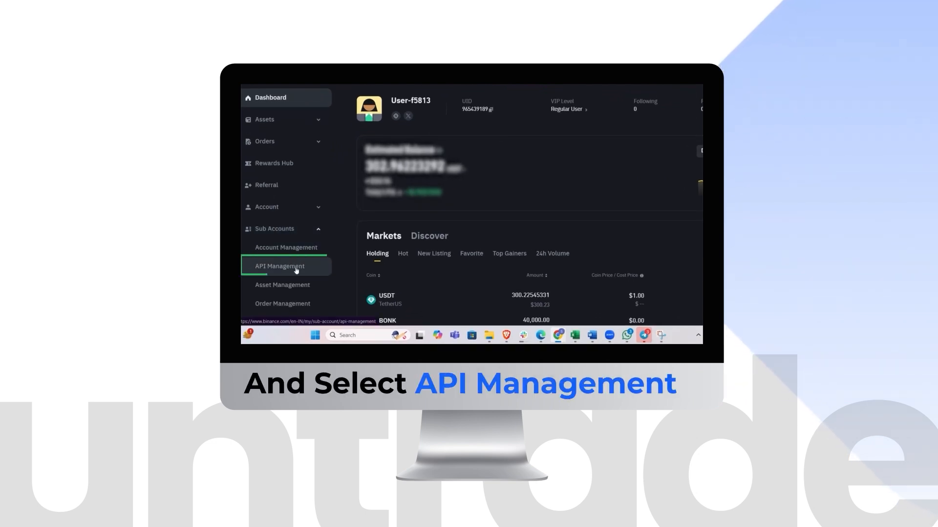
{"action": "left_click", "coordinate": [286, 265]}
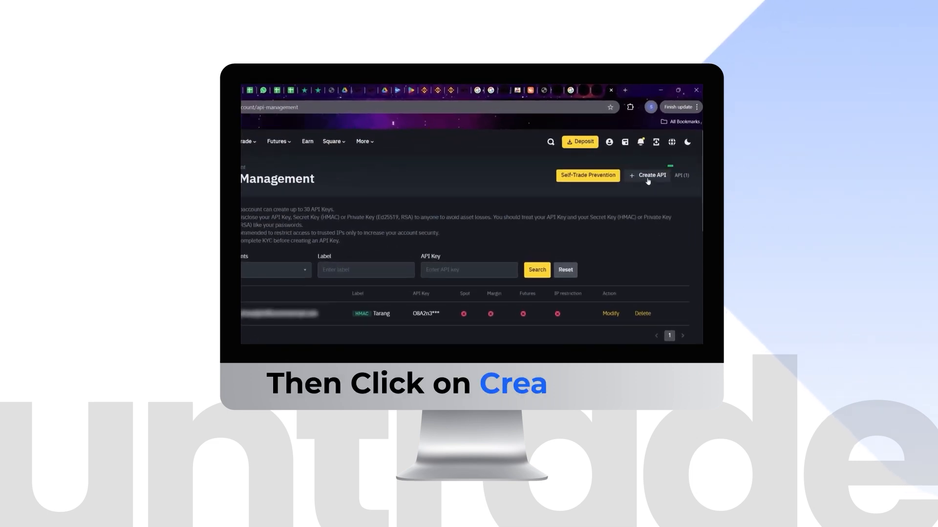
Start creating a new API key of the system-generated type
{"action": "left_click", "coordinate": [649, 175]}
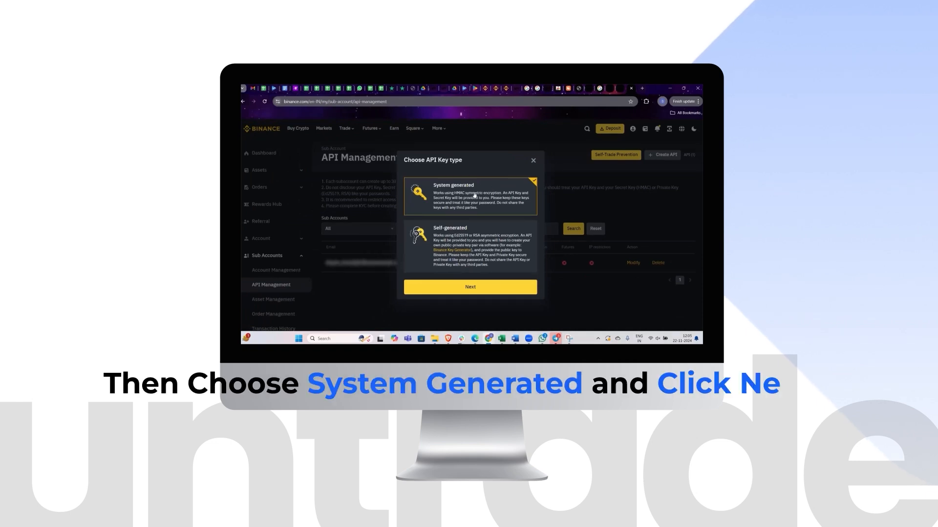
{"action": "left_click", "coordinate": [469, 287]}
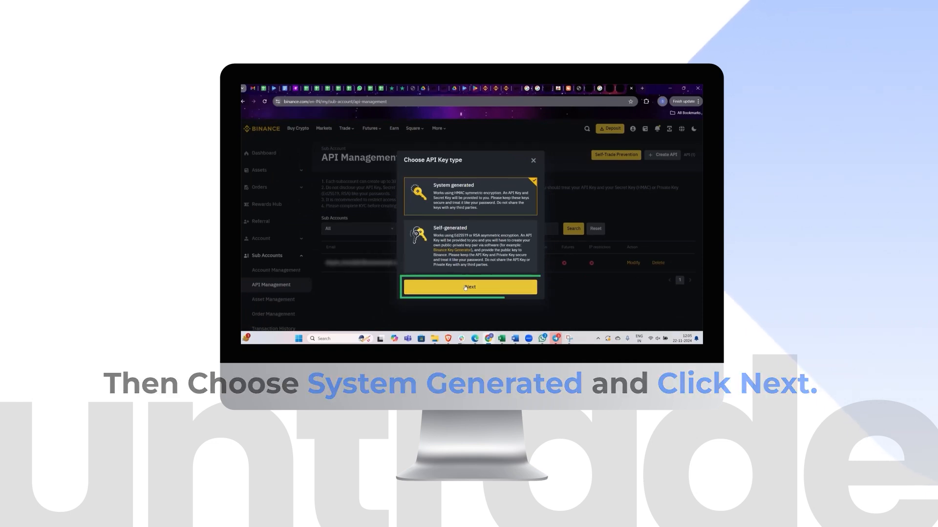
{"action": "left_click", "coordinate": [469, 287]}
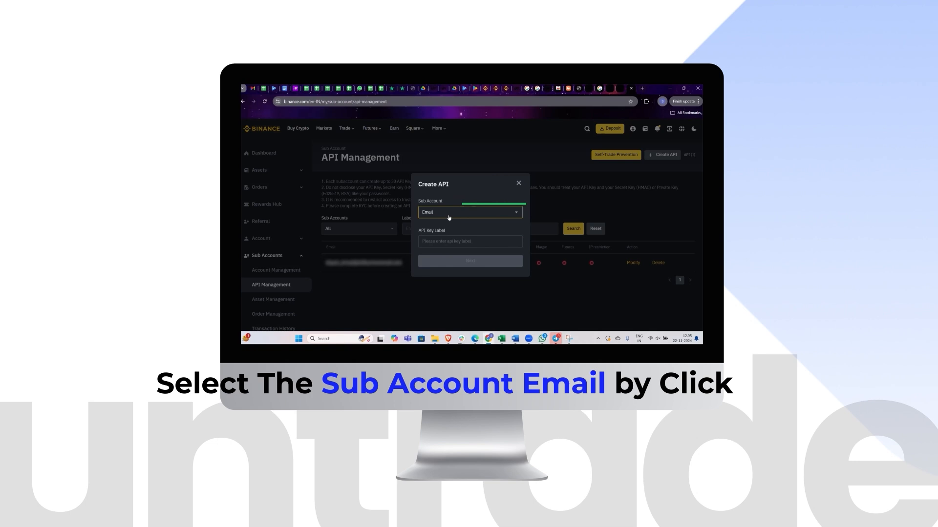
Assign the key to the sub-account email, label it Tarang and continue to verification
{"action": "left_click", "coordinate": [469, 212]}
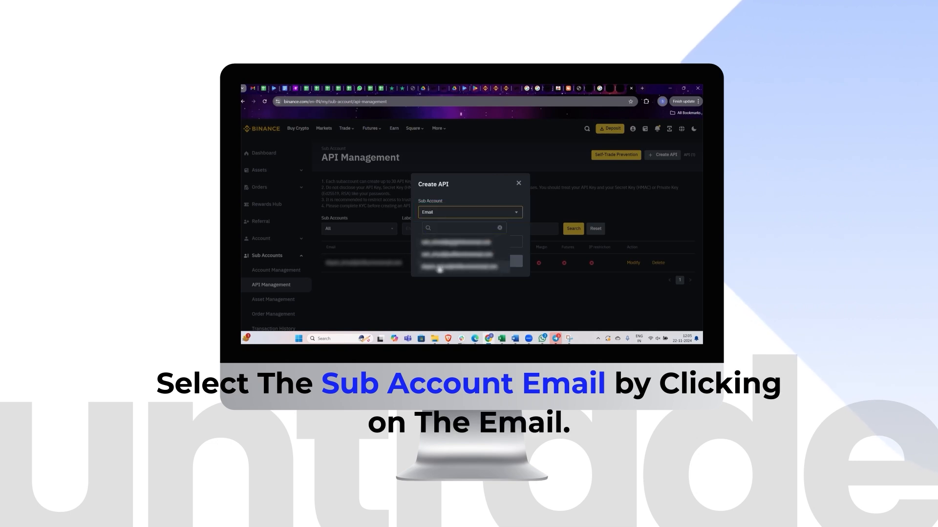
{"action": "left_click", "coordinate": [455, 256]}
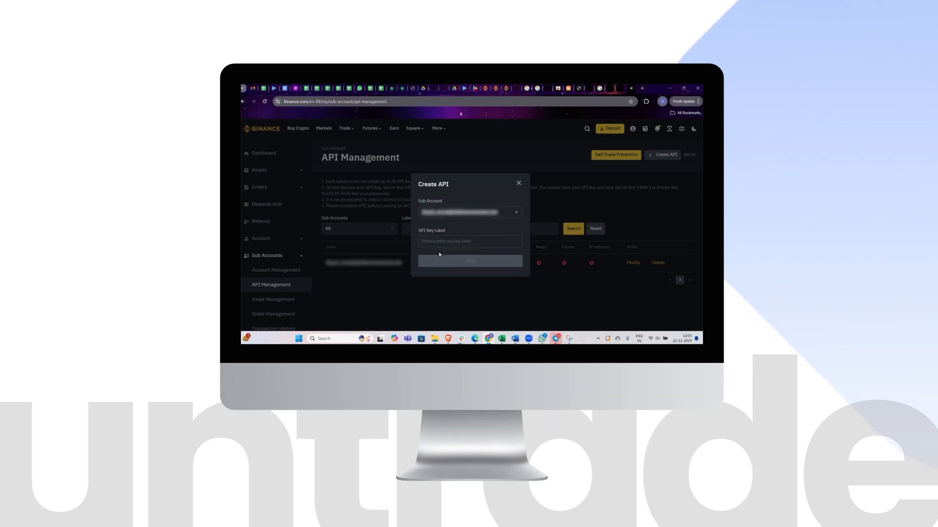
{"action": "type", "text": "Tarang"}
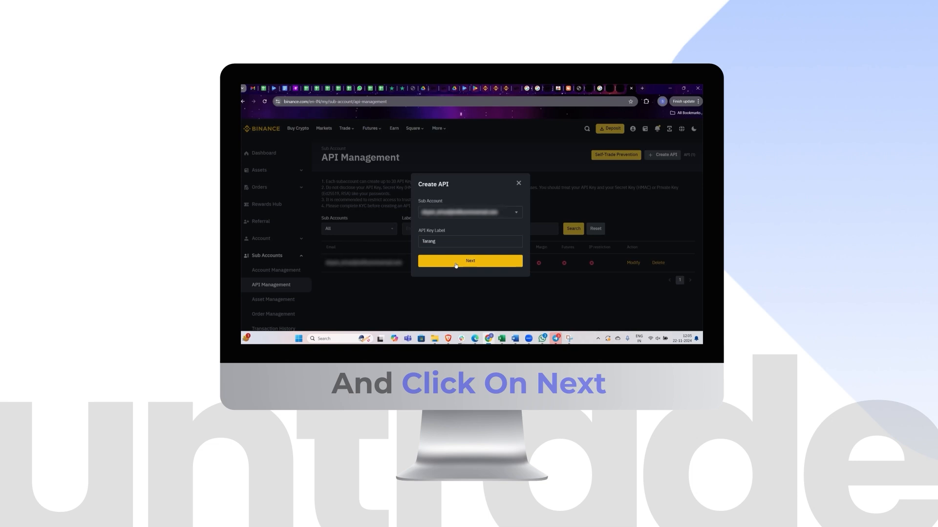
{"action": "left_click", "coordinate": [470, 261]}
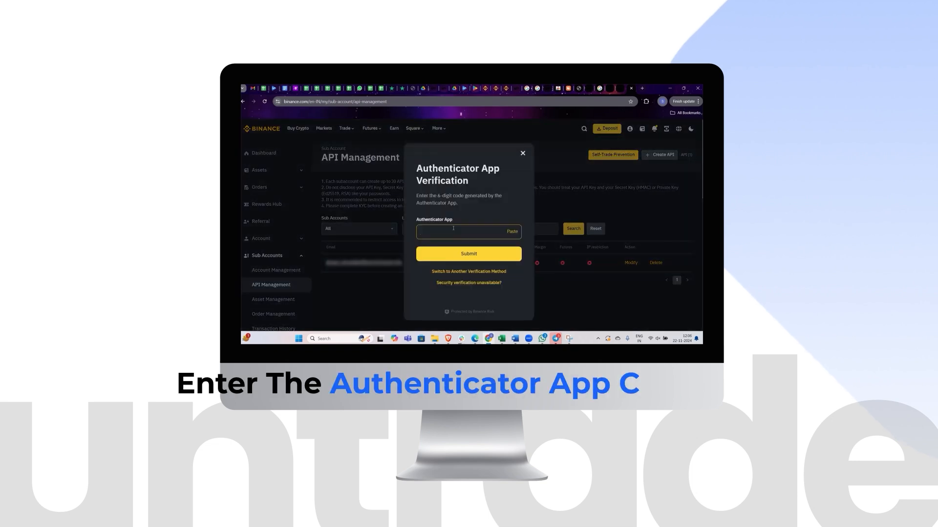
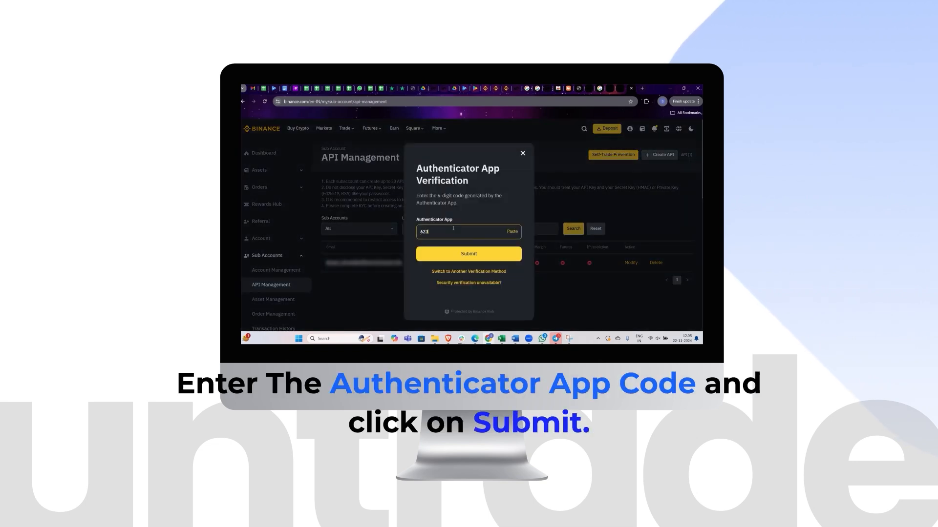
Pass authenticator verification to create the Tarang key and copy its API key
{"action": "left_click", "coordinate": [469, 254]}
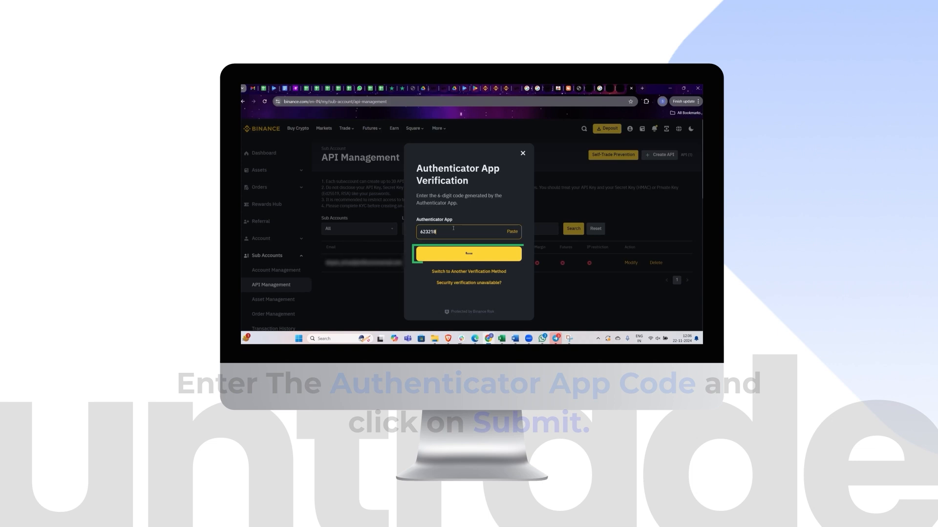
{"action": "left_click", "coordinate": [469, 254]}
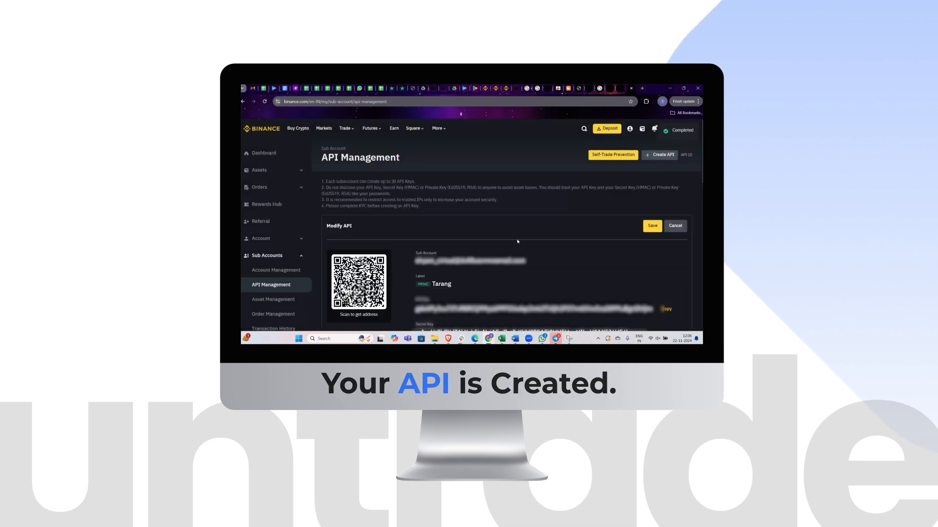
{"action": "scroll", "scroll_direction": "down", "scroll_amount": 3}
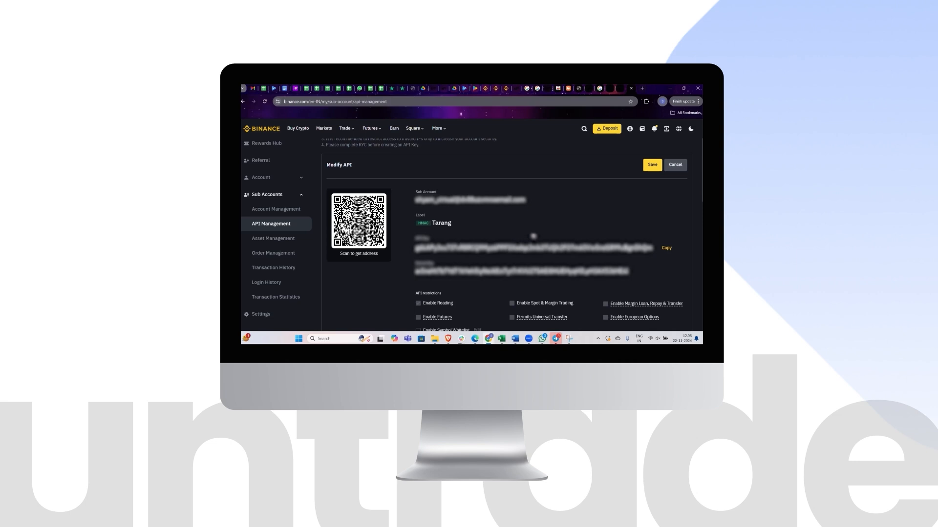
{"action": "left_click", "coordinate": [667, 218]}
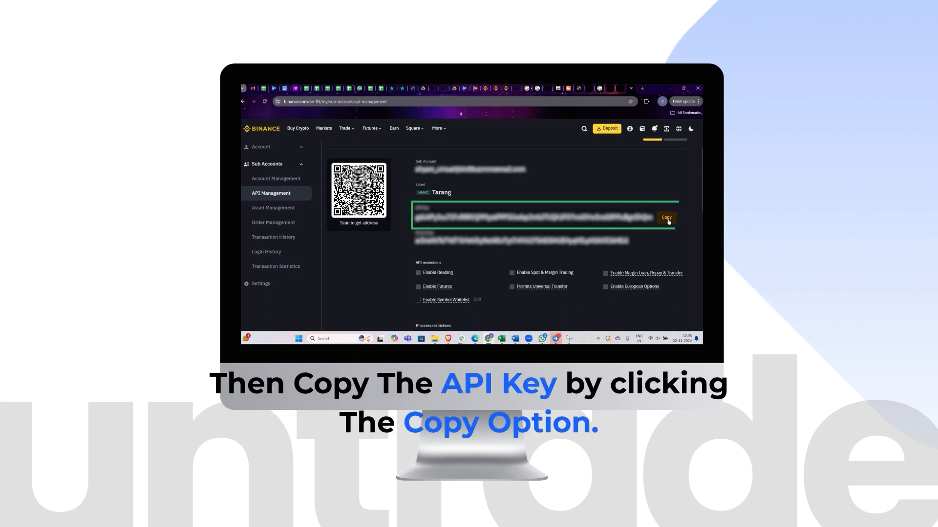
{"action": "left_click", "coordinate": [666, 217]}
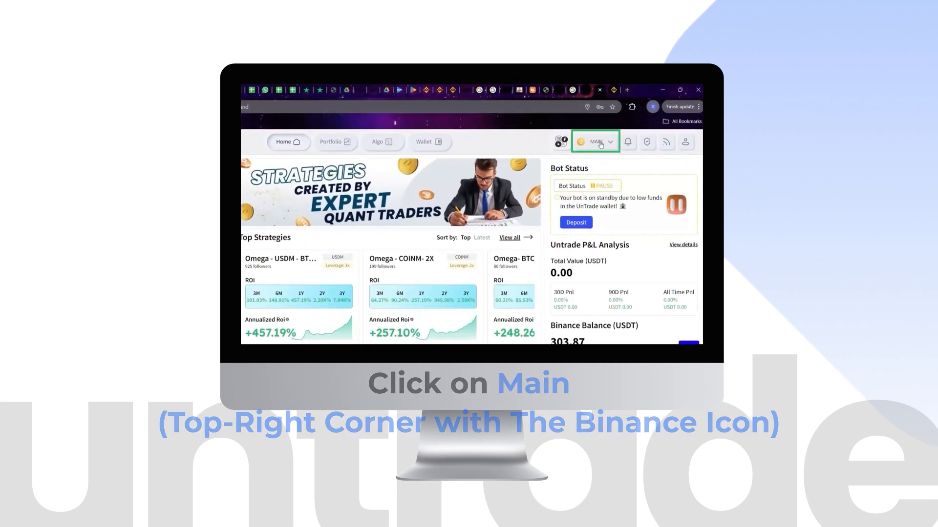
Add a new profile in UnTrade with Binance as the exchange, reaching its binding form
{"action": "left_click", "coordinate": [596, 142]}
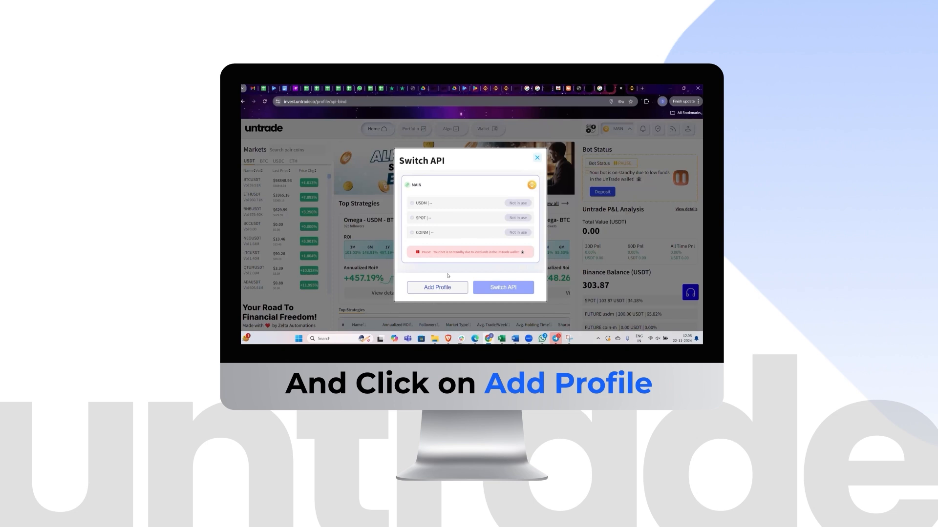
{"action": "left_click", "coordinate": [437, 287]}
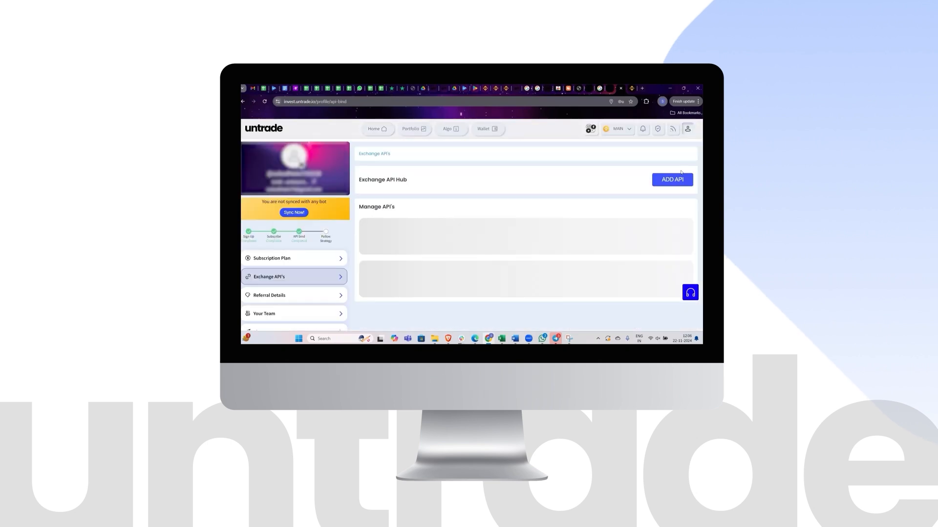
{"action": "left_click", "coordinate": [672, 180]}
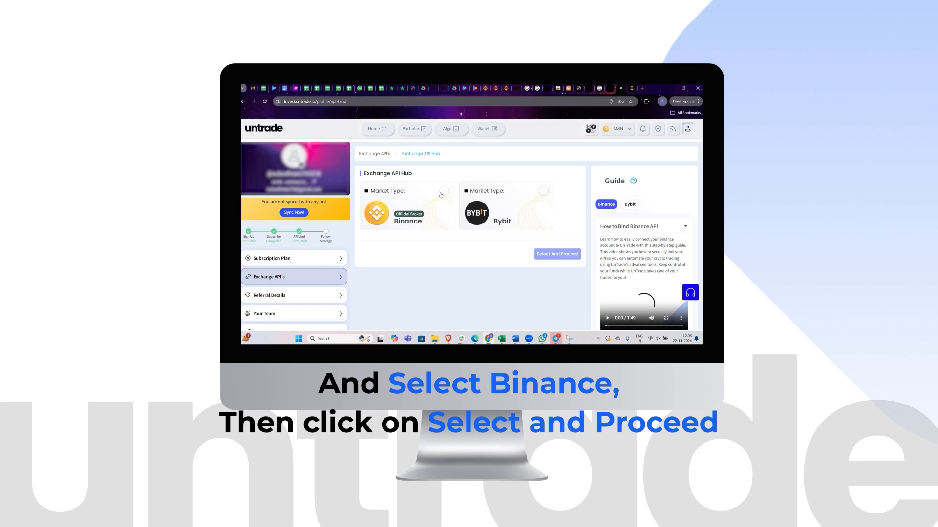
{"action": "left_click", "coordinate": [443, 192]}
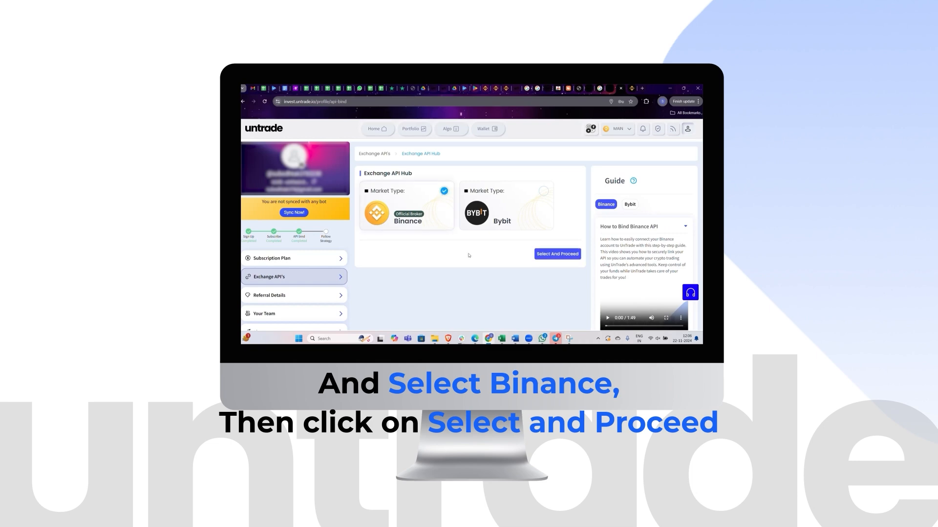
{"action": "left_click", "coordinate": [557, 254]}
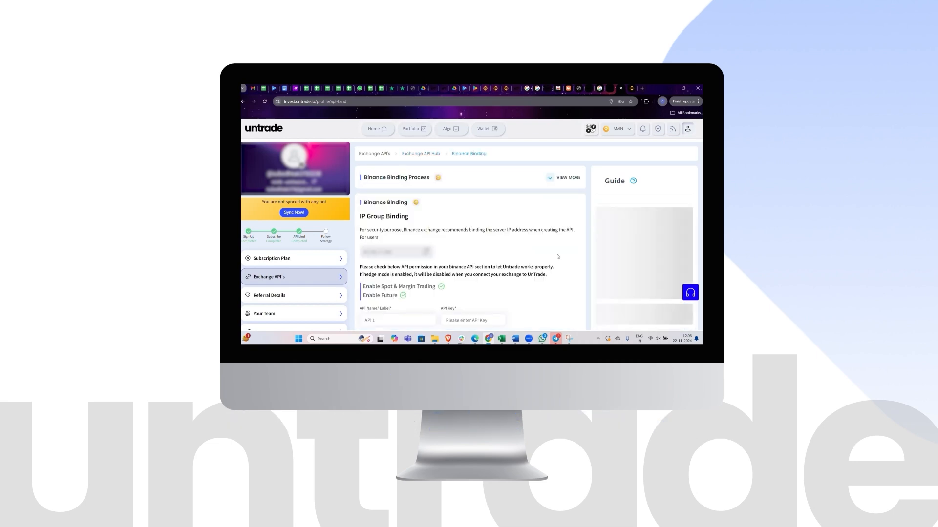
Enter label Tarang, paste the API key and secret key, and copy UnTrade's server IP
{"action": "scroll", "scroll_direction": "down", "scroll_amount": 3}
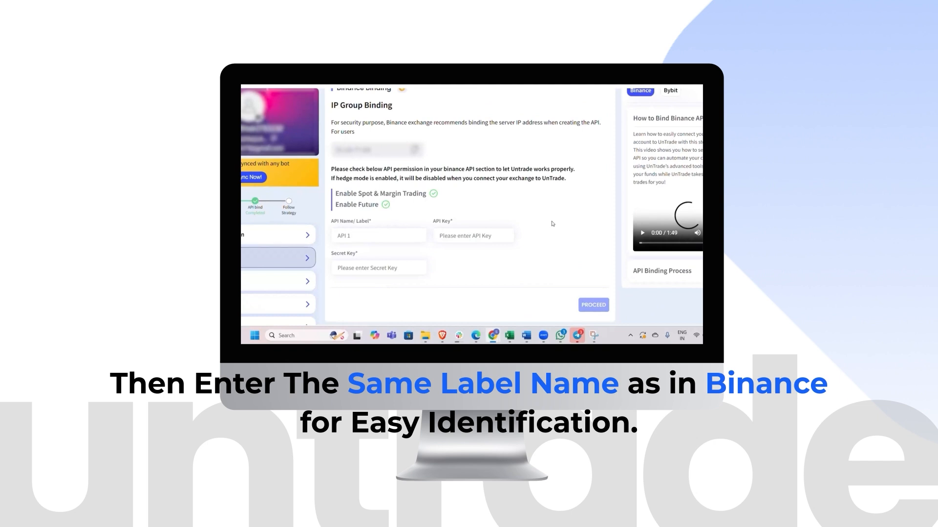
{"action": "left_click", "coordinate": [375, 234]}
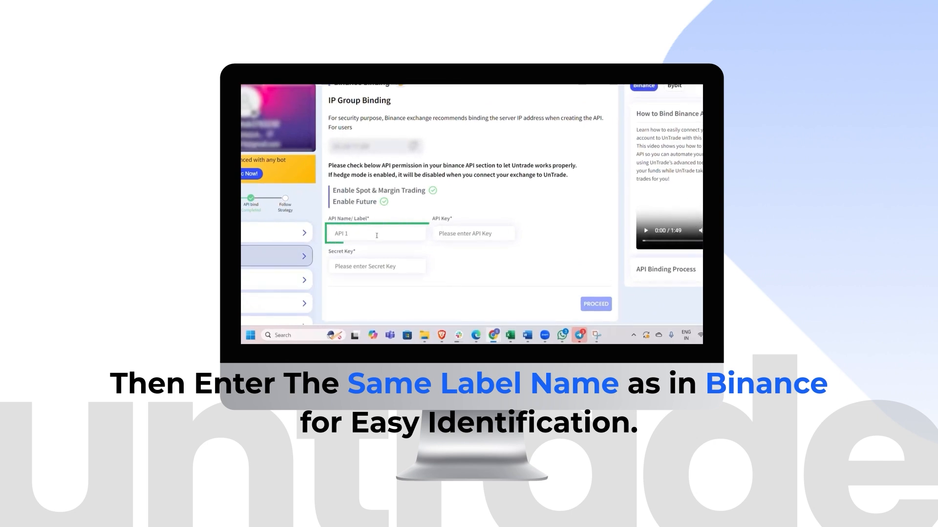
{"action": "type", "text": "Tarang"}
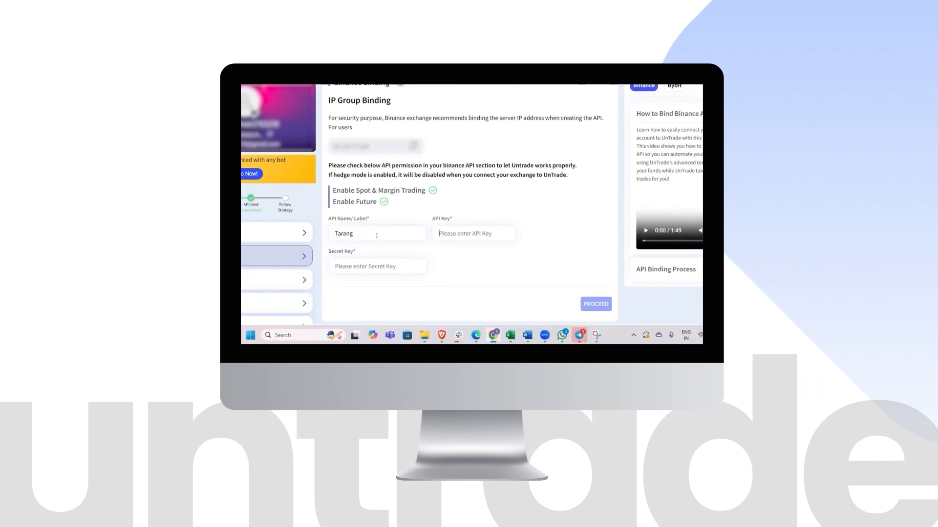
{"action": "left_click", "coordinate": [474, 233]}
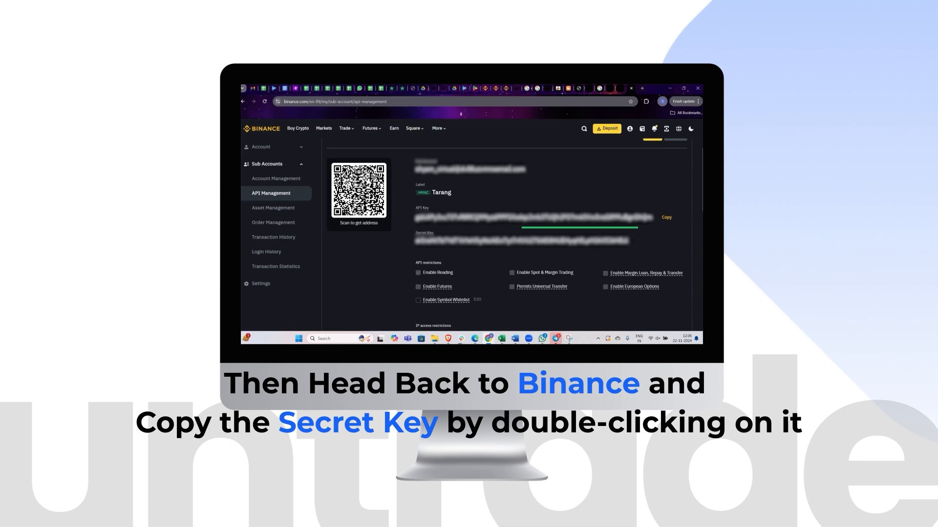
{"action": "double_click", "coordinate": [519, 240]}
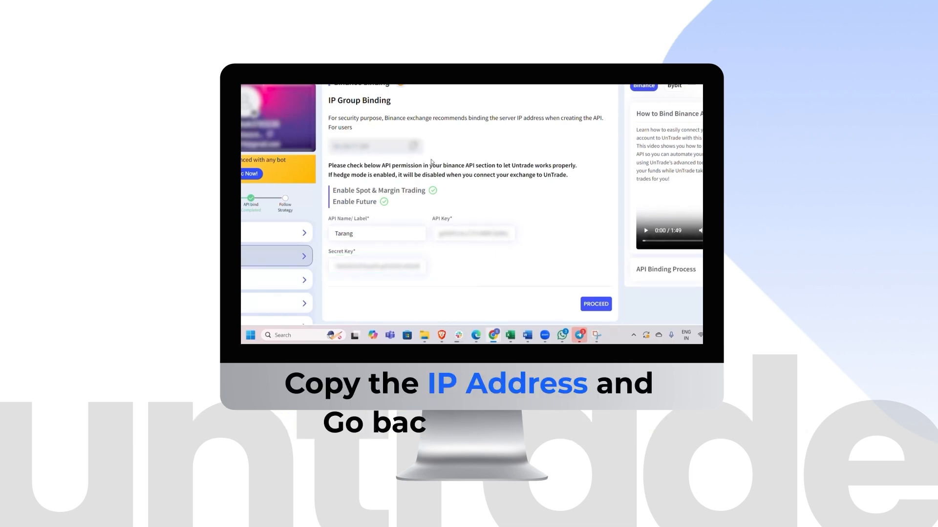
{"action": "left_click", "coordinate": [421, 145]}
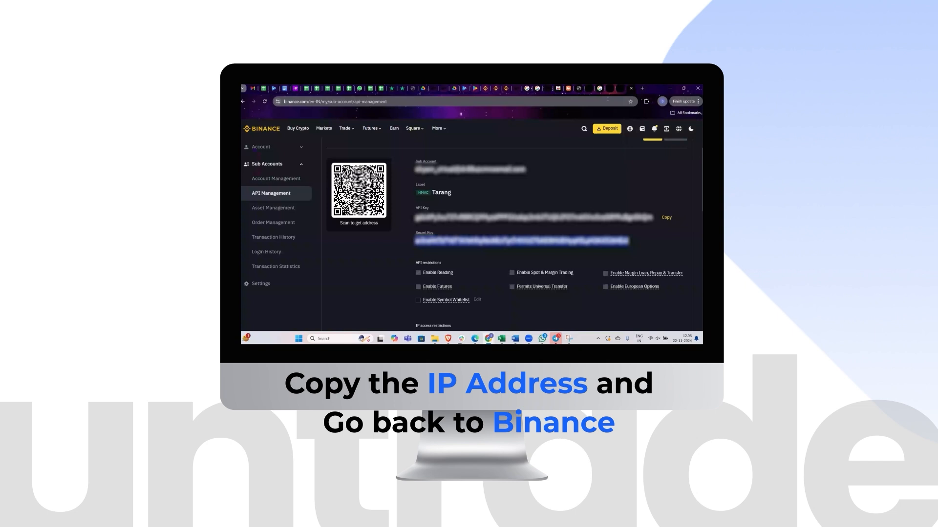
Restrict the Tarang key to the trusted IP and enable Futures plus Spot & Margin Trading
{"action": "scroll", "scroll_direction": "down", "scroll_amount": 3}
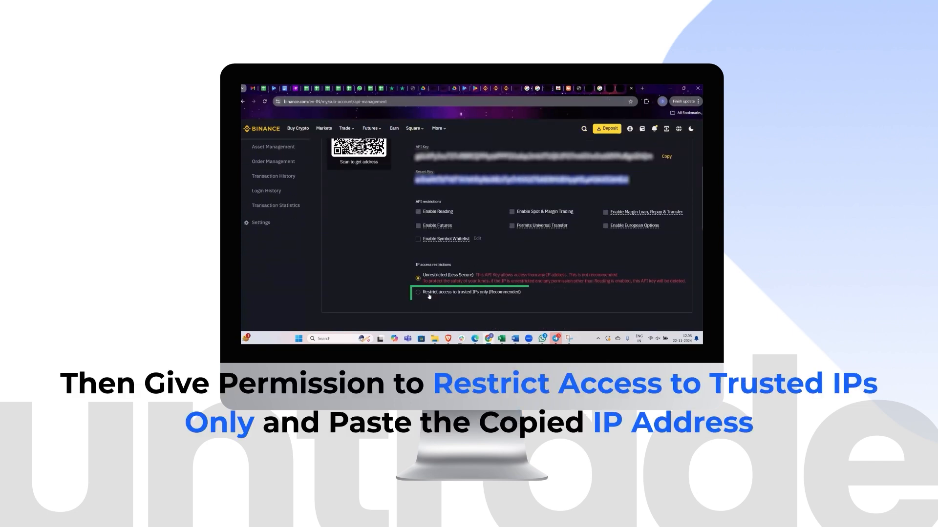
{"action": "left_click", "coordinate": [417, 292]}
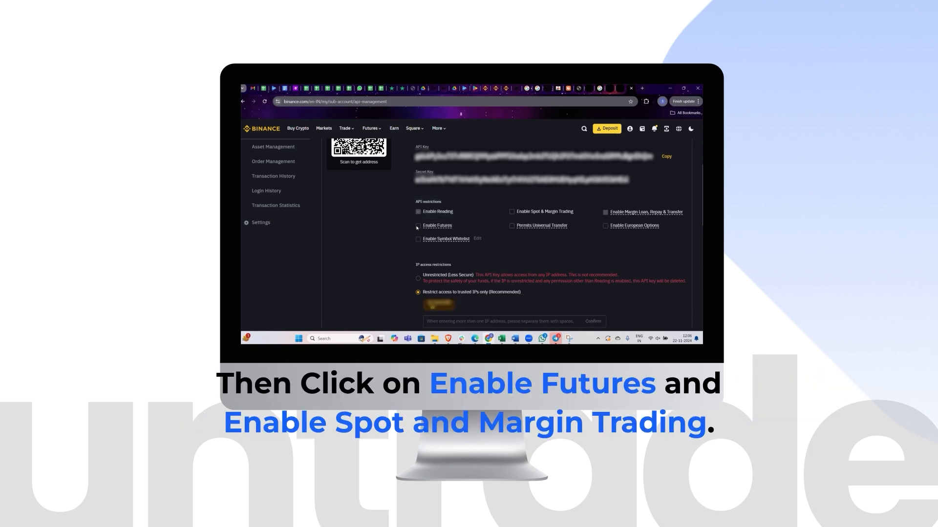
{"action": "left_click", "coordinate": [417, 225]}
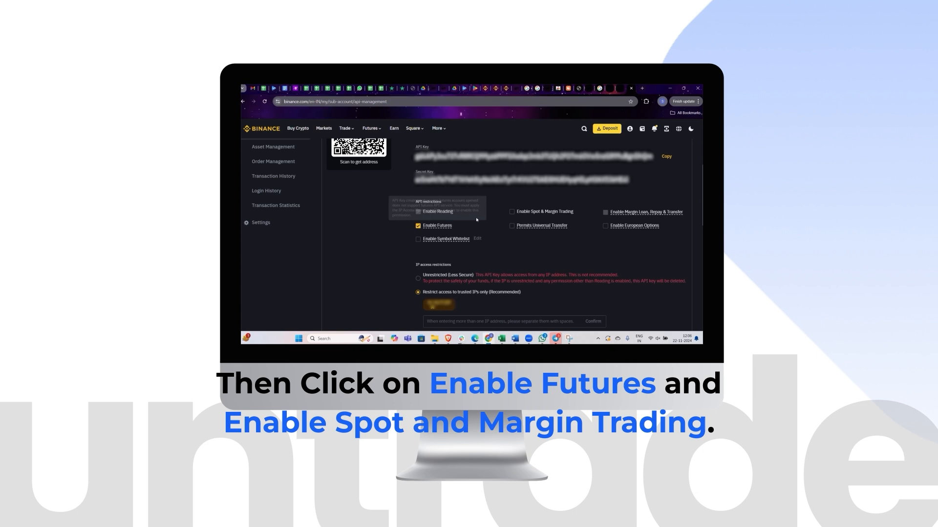
{"action": "left_click", "coordinate": [512, 211]}
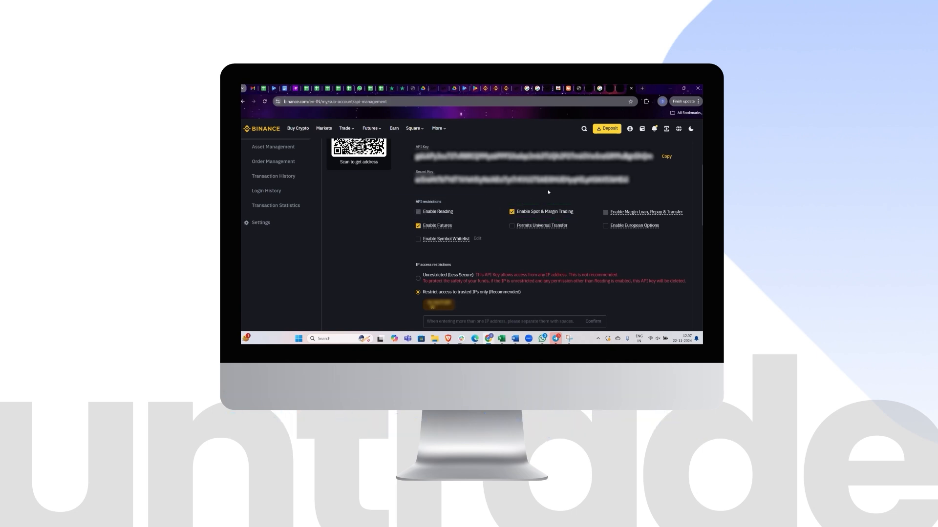
{"action": "scroll", "scroll_direction": "up", "scroll_amount": 3}
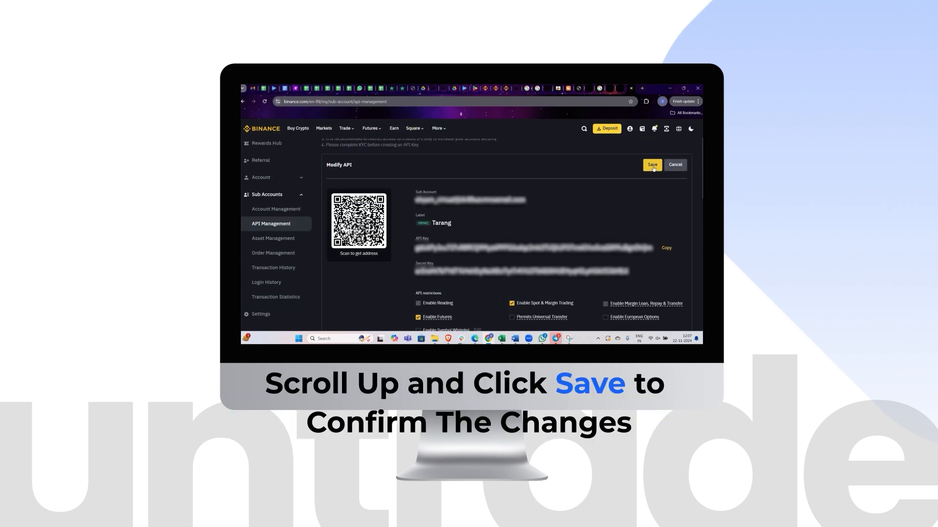
{"action": "left_click", "coordinate": [652, 165]}
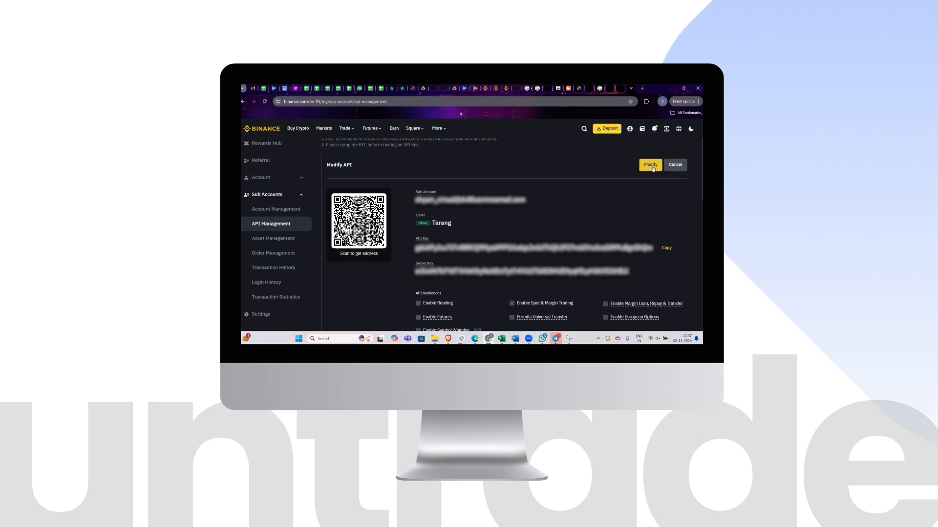
{"action": "left_click", "coordinate": [650, 164]}
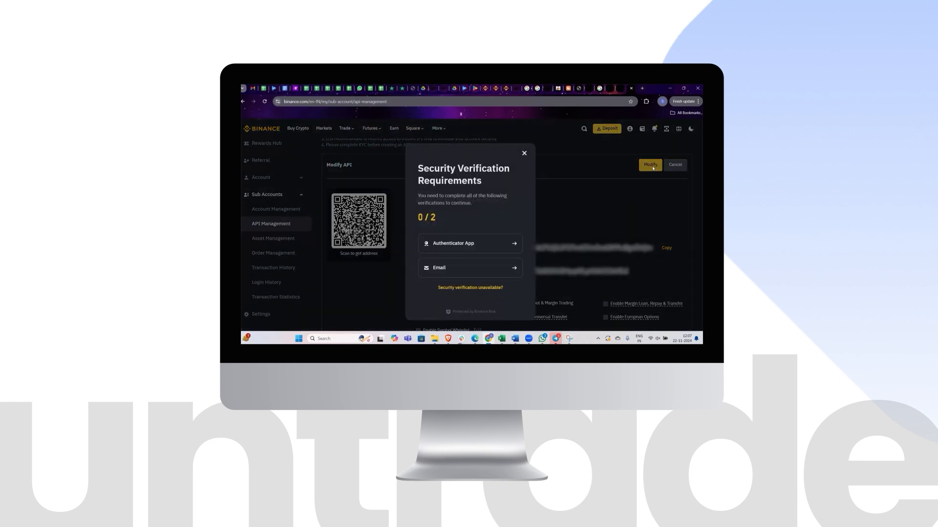
{"action": "left_click", "coordinate": [469, 243]}
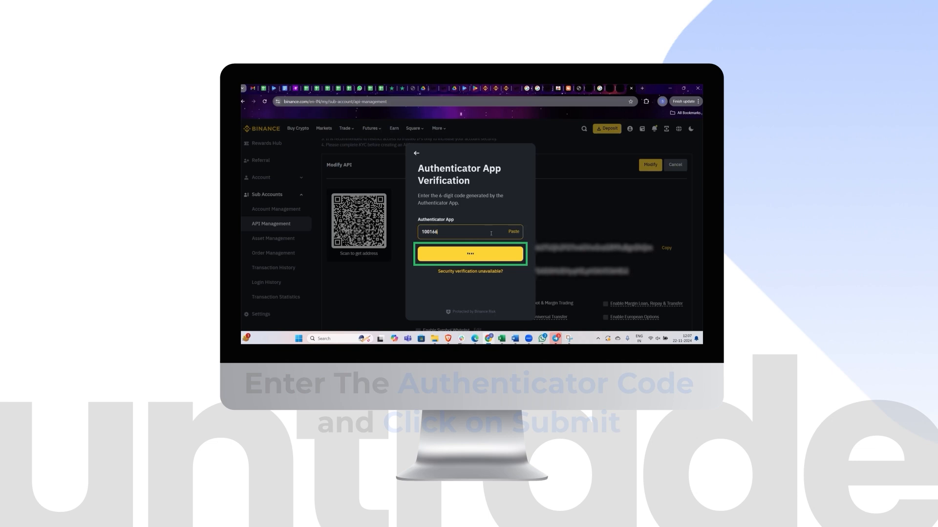
{"action": "left_click", "coordinate": [470, 254]}
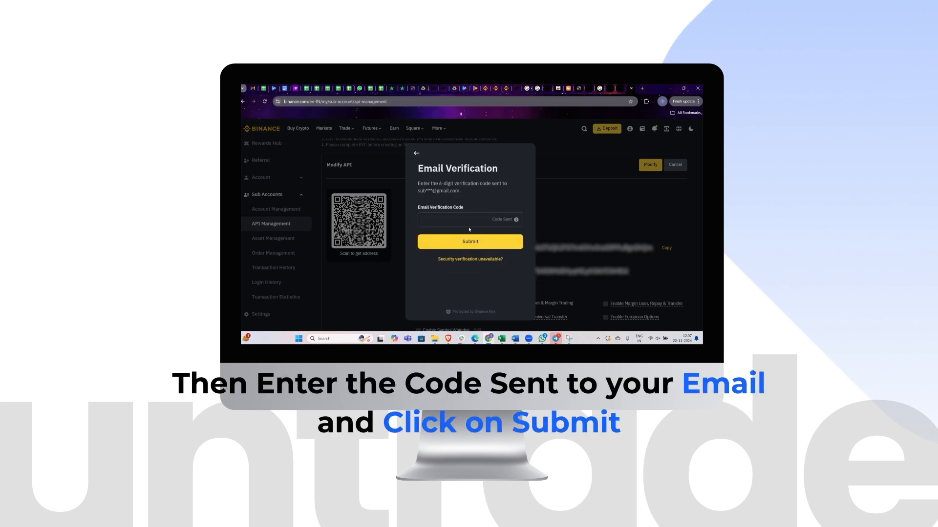
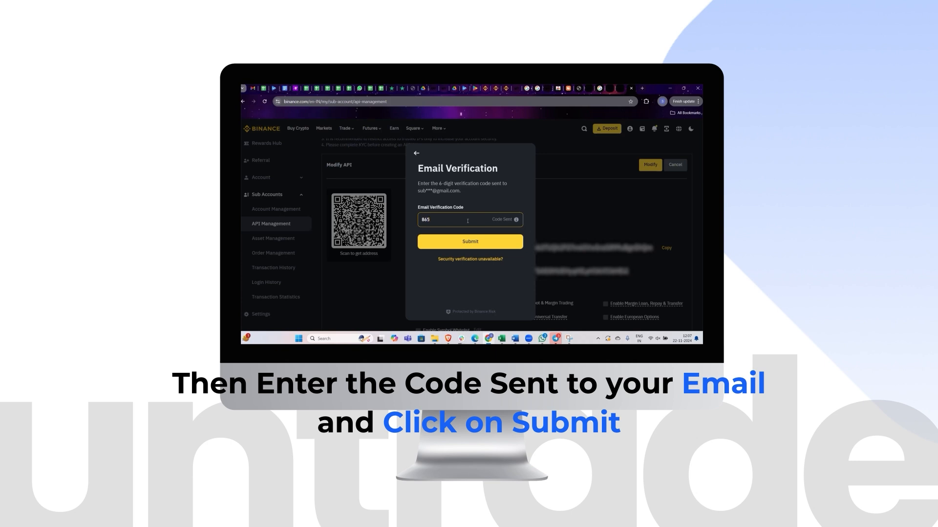
{"action": "left_click", "coordinate": [469, 242]}
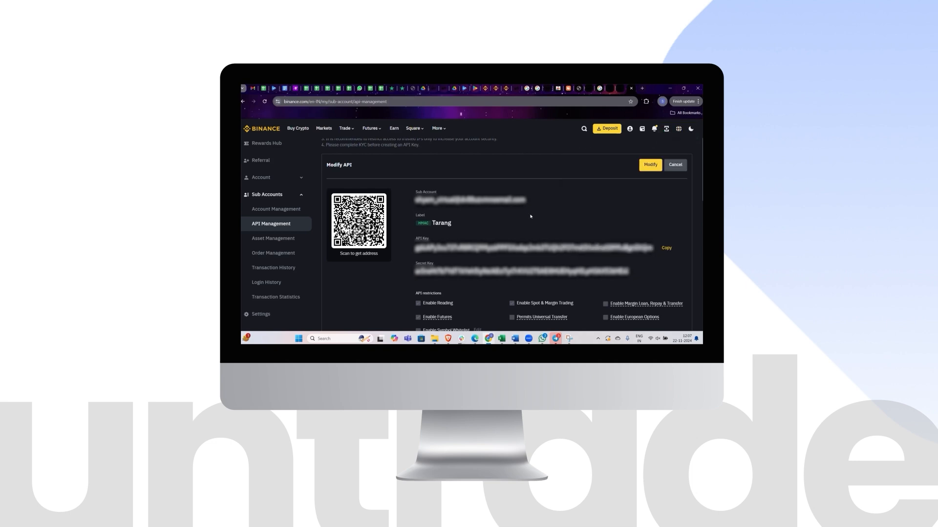
{"action": "scroll", "scroll_direction": "down", "scroll_amount": 3}
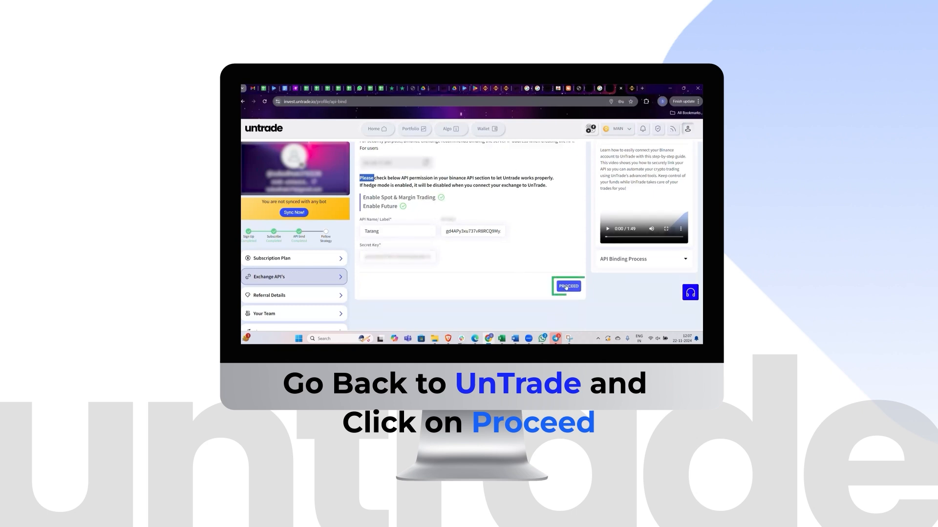
{"action": "left_click", "coordinate": [569, 287]}
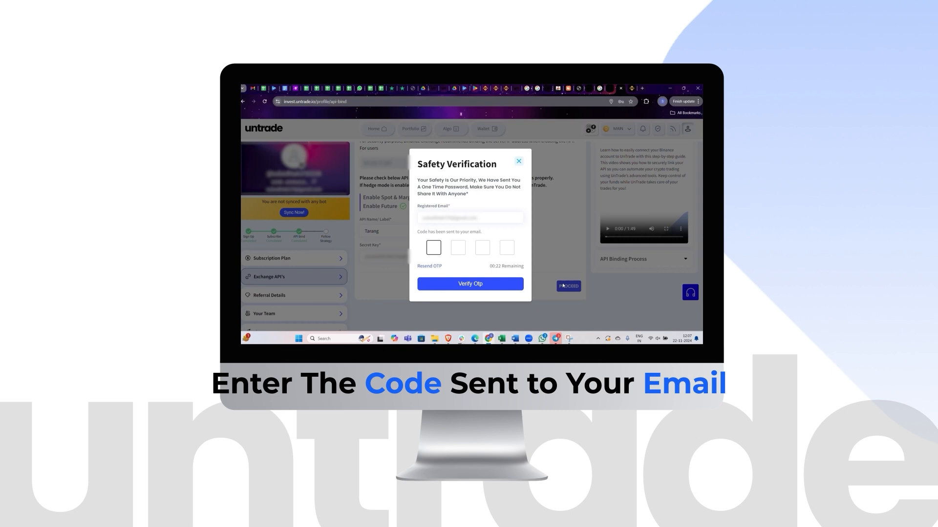
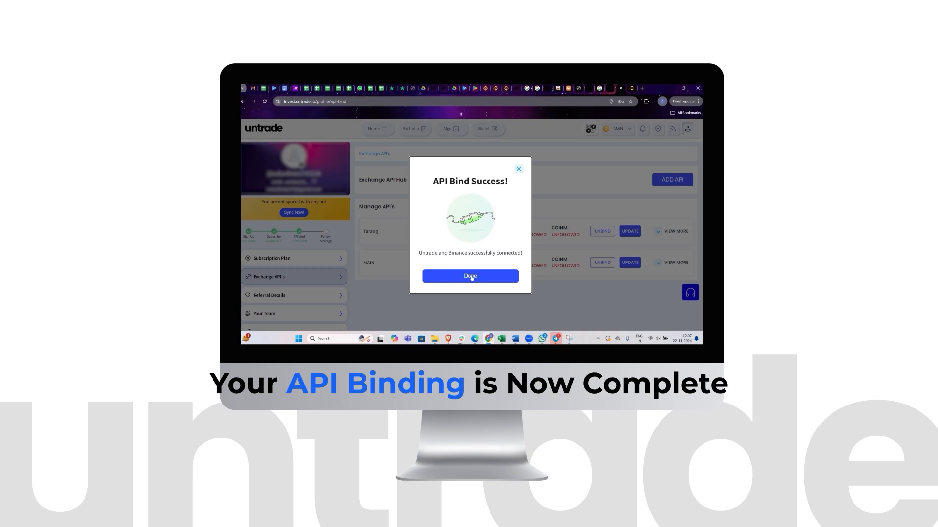
Return to the home page and switch the active API profile from Main to Tarang
{"action": "left_click", "coordinate": [470, 275]}
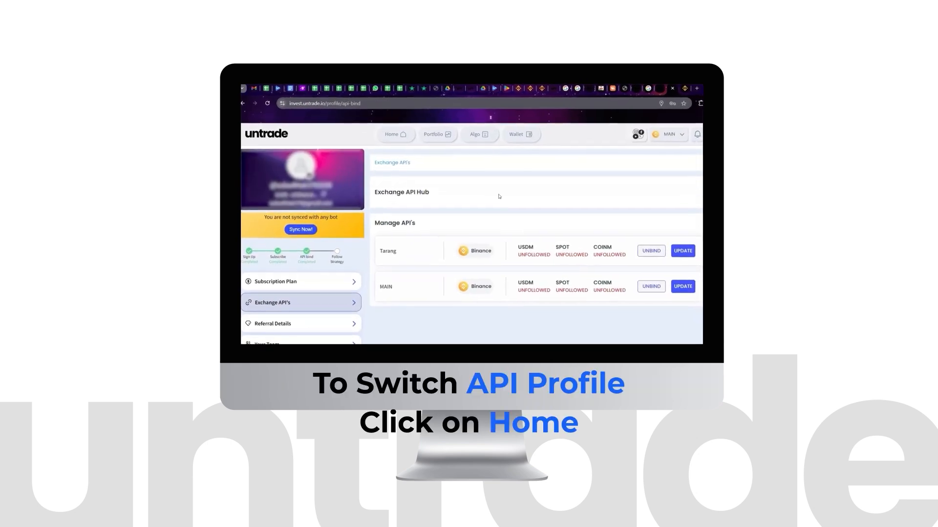
{"action": "left_click", "coordinate": [395, 134]}
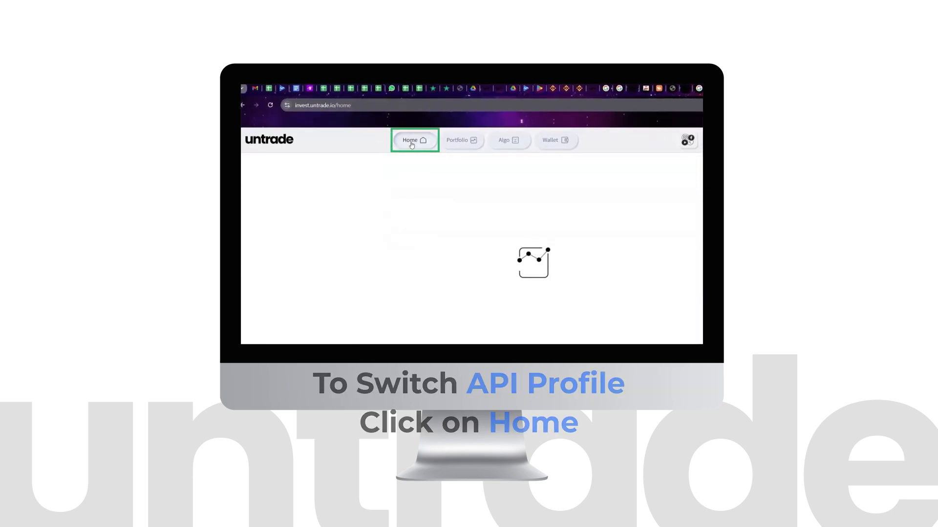
{"action": "left_click", "coordinate": [412, 140]}
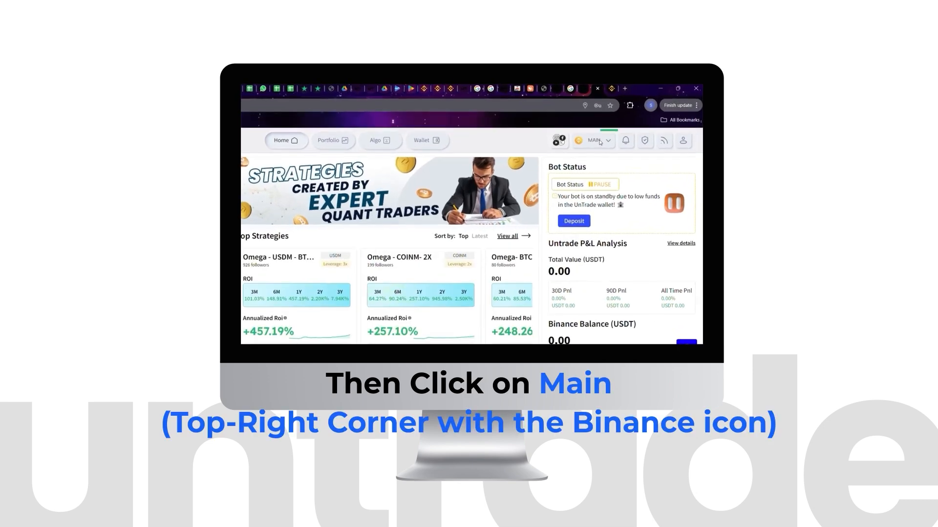
{"action": "left_click", "coordinate": [598, 141]}
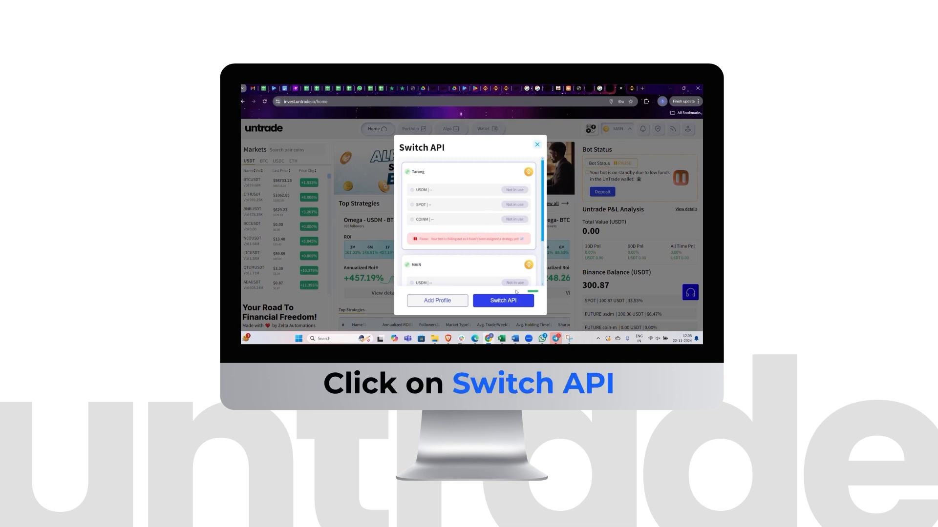
{"action": "left_click", "coordinate": [503, 301]}
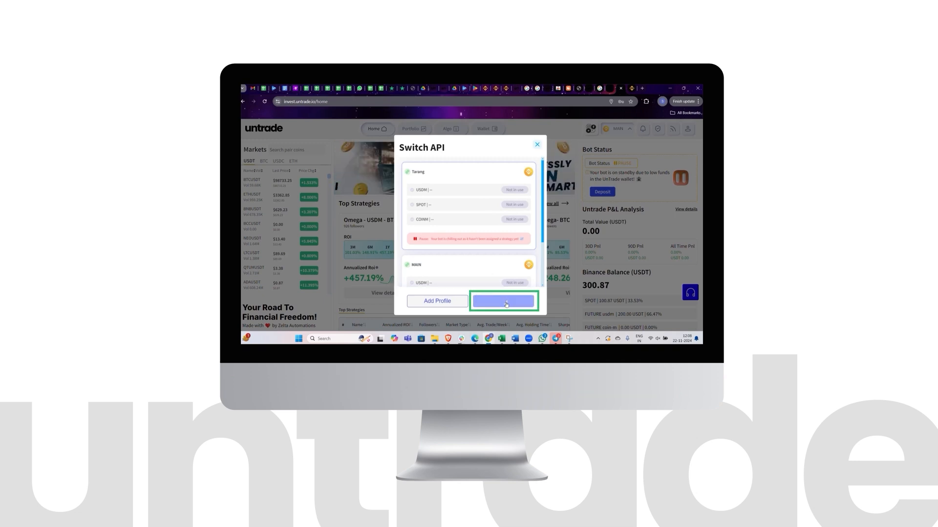
{"action": "left_click", "coordinate": [504, 300]}
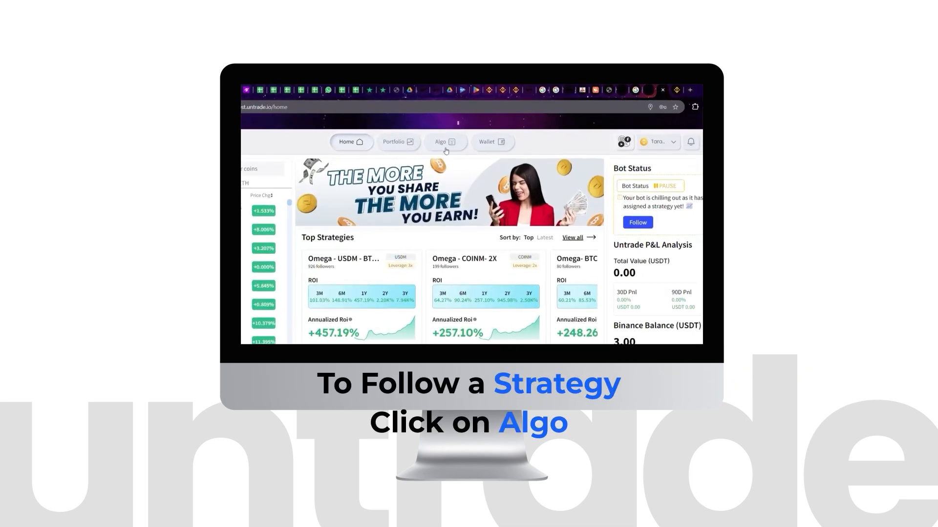
From the Algo list, follow Tarang - USDM - BTCUSDT - 3X and confirm the success dialog
{"action": "left_click", "coordinate": [445, 143]}
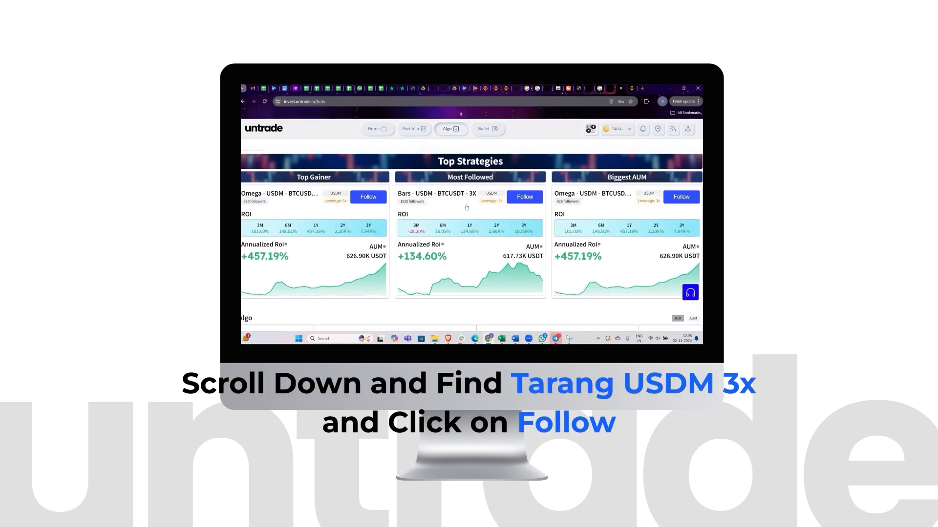
{"action": "scroll", "scroll_direction": "down", "scroll_amount": 3}
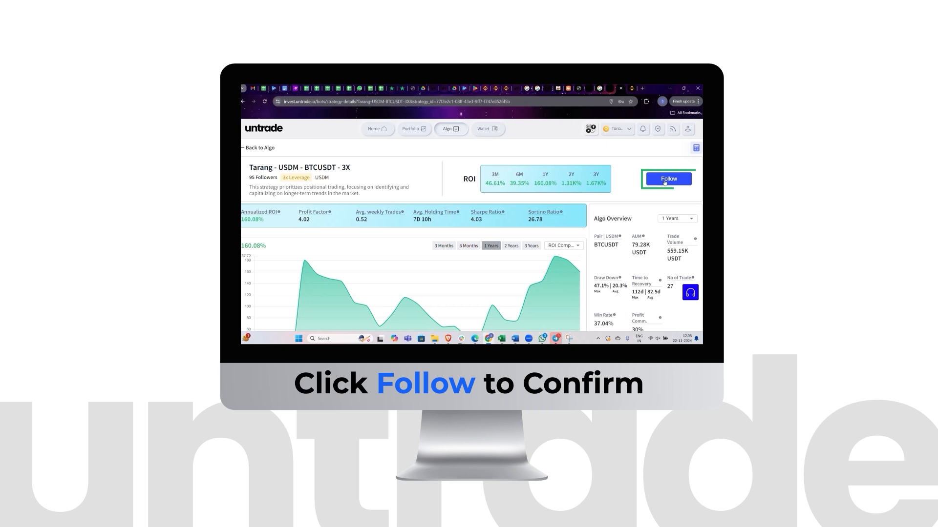
{"action": "left_click", "coordinate": [668, 180]}
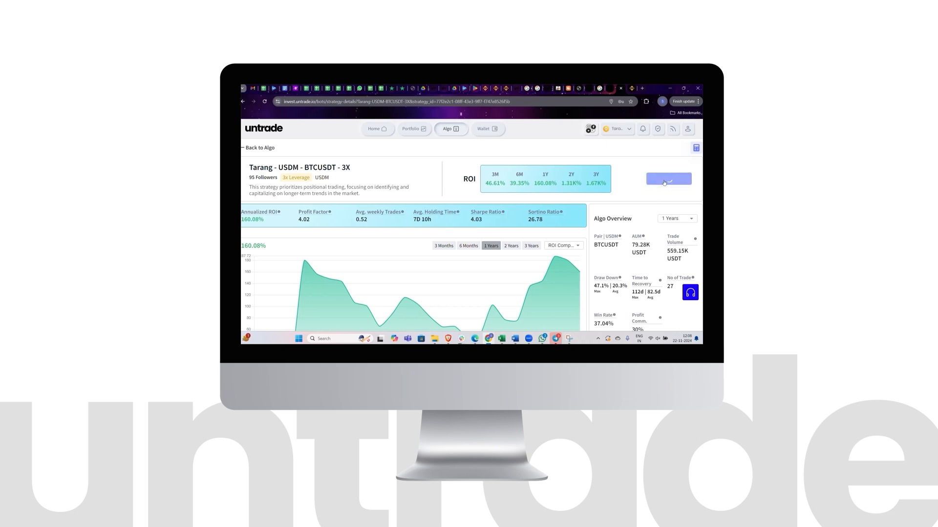
{"action": "left_click", "coordinate": [668, 178]}
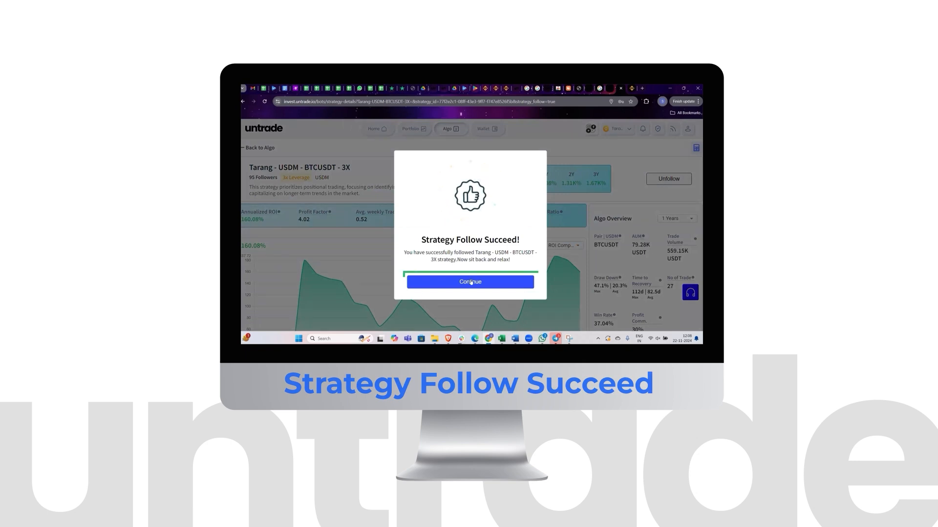
{"action": "left_click", "coordinate": [470, 281]}
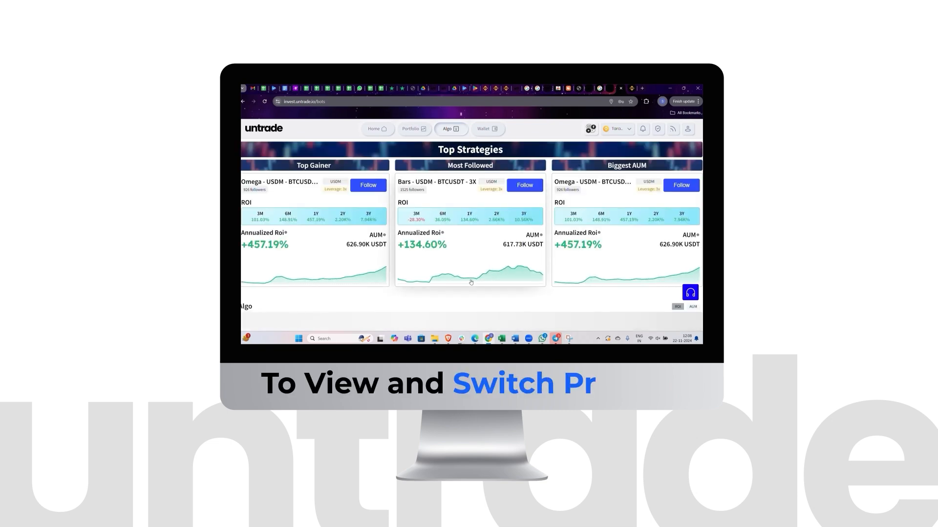
Show the Switch API profile list with each profile's followed strategies, Tarang USDM API trading
{"action": "left_click", "coordinate": [617, 129]}
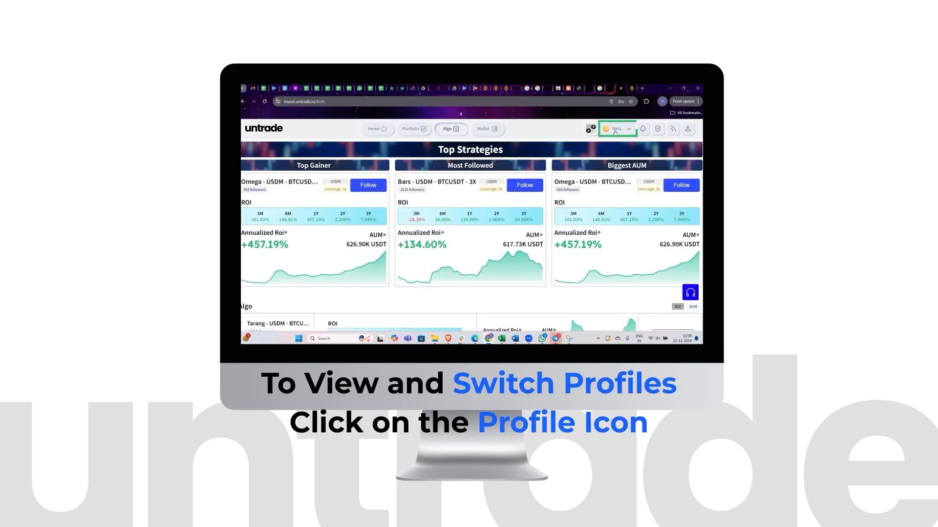
{"action": "left_click", "coordinate": [619, 129]}
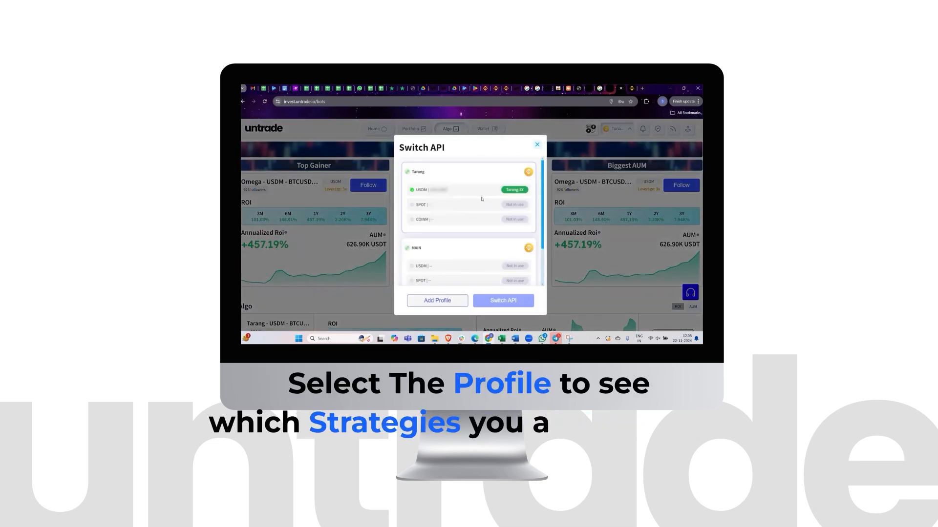